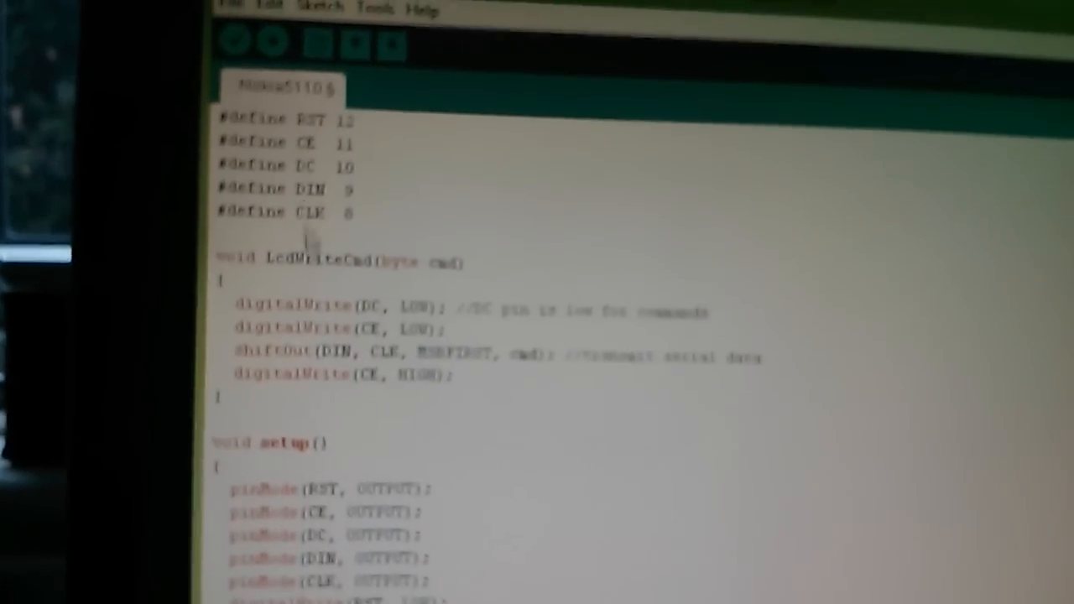
# Copy the LcdWriteCmd function and paste a duplicate directly before void setup()
pyautogui.click(230, 18)
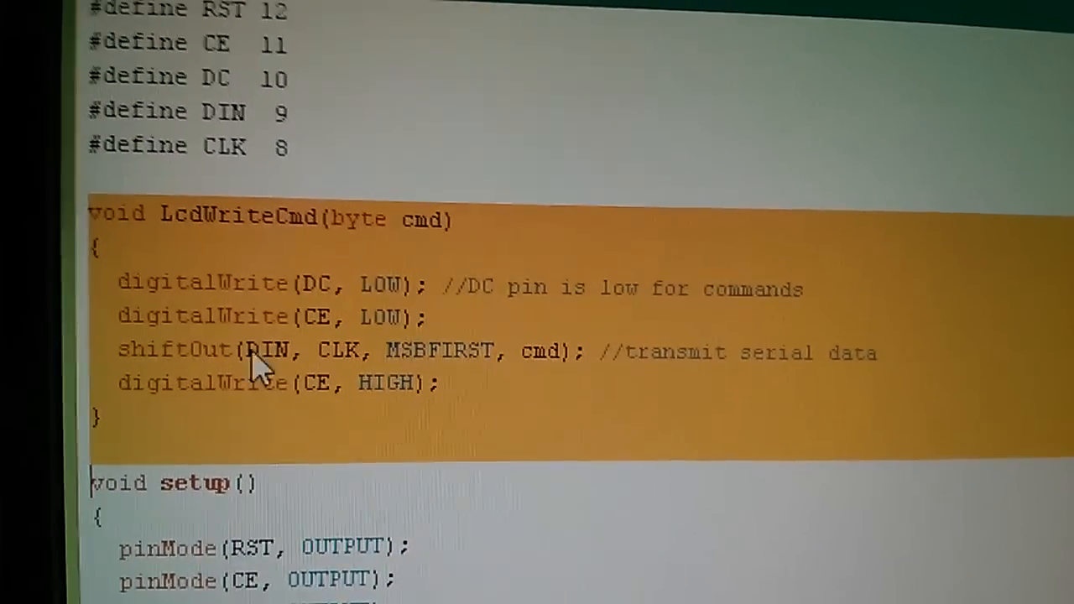
pyautogui.rightClick(252, 353)
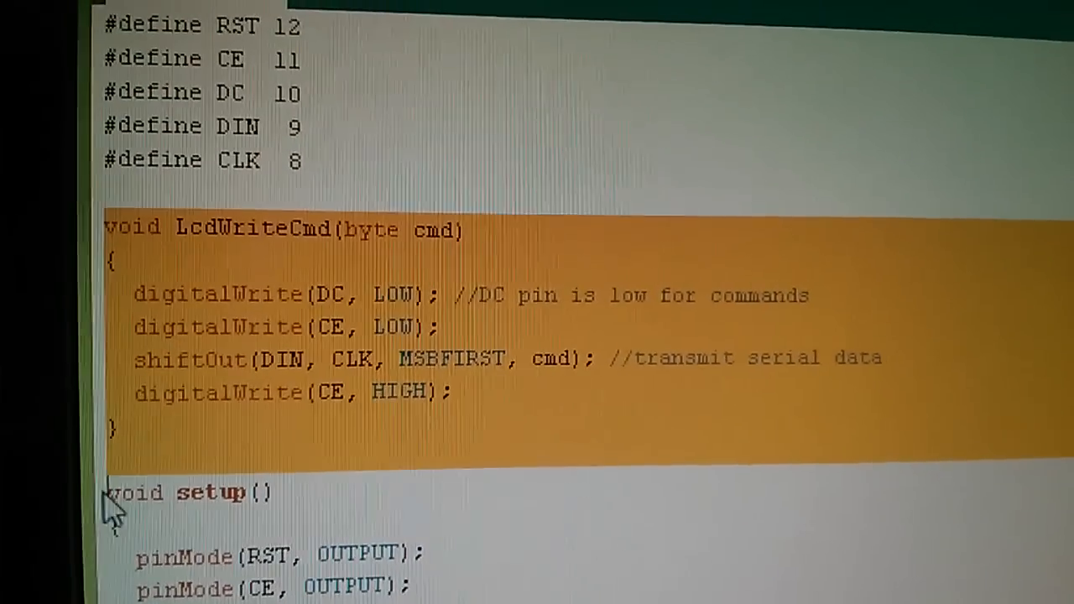
pyautogui.rightClick(113, 516)
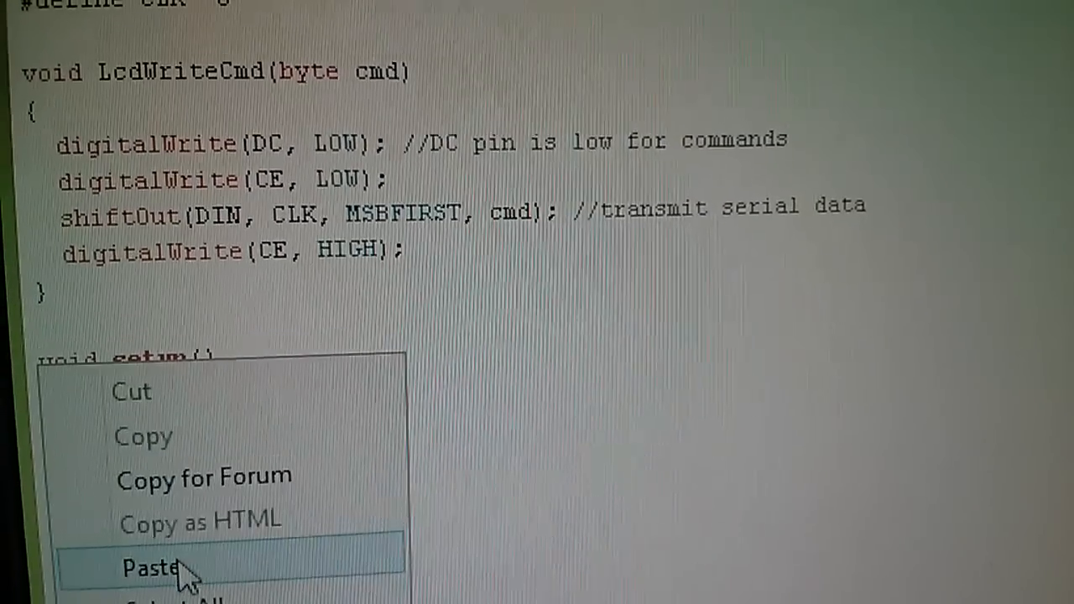
pyautogui.click(151, 568)
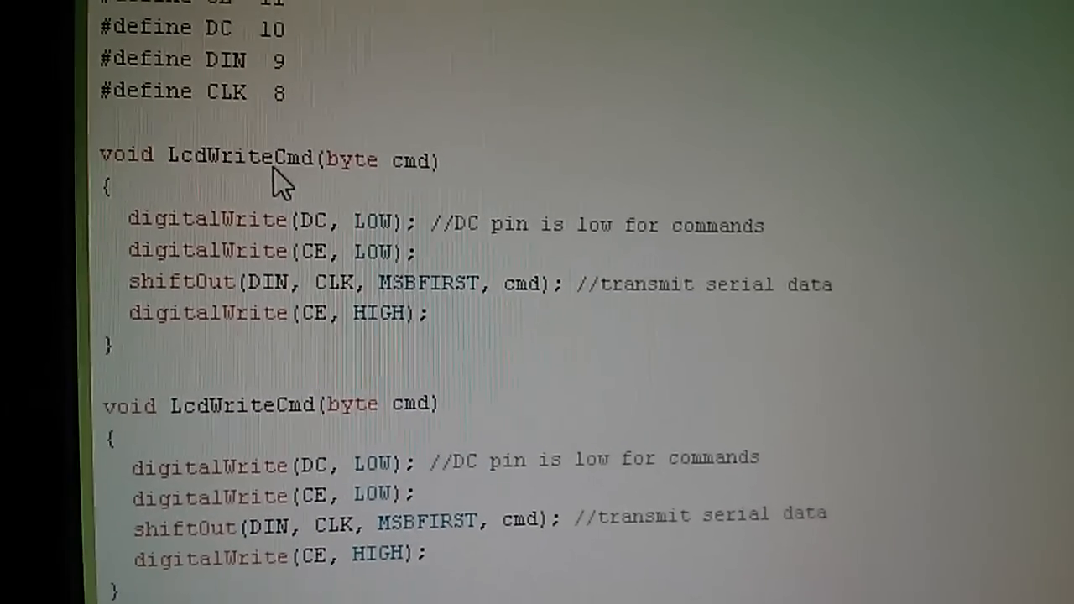
# Rename the copy to LcdWriteData(byte dat), set DC HIGH and shift out dat
pyautogui.scroll(-3)
pyautogui.write('HIGH')
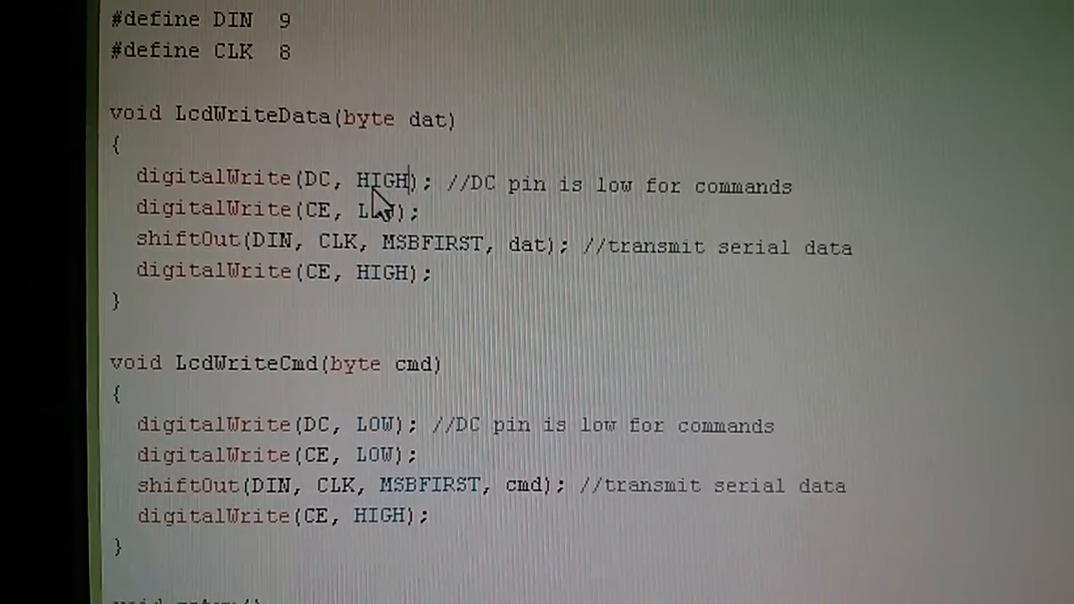
pyautogui.scroll(-3)
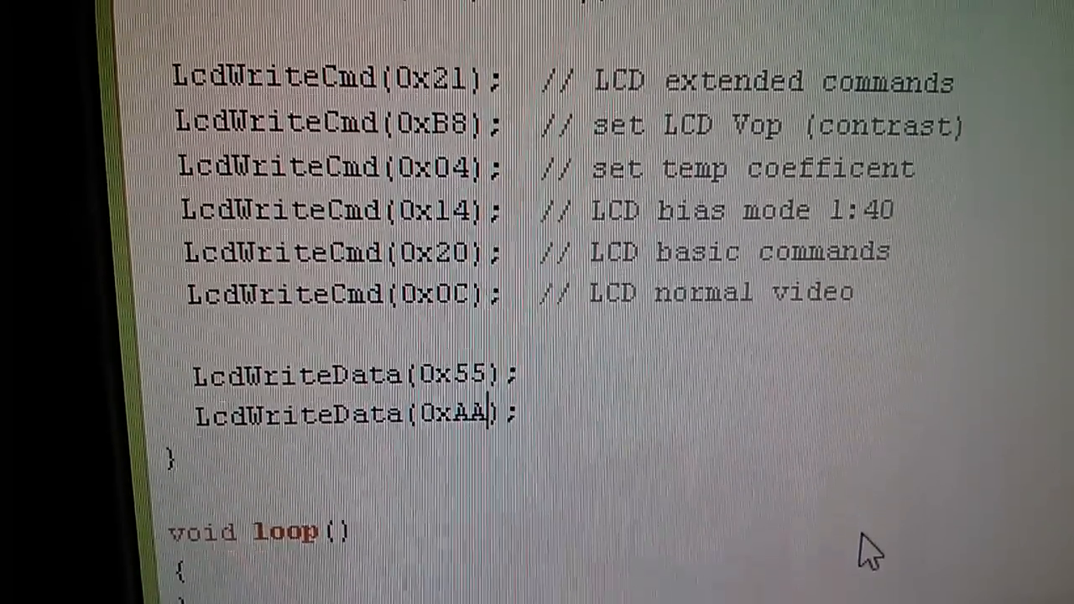
# Cut LcdWriteData(0x55) and LcdWriteData(0xAA) from the end of setup() and paste them into loop()
pyautogui.scroll(3)
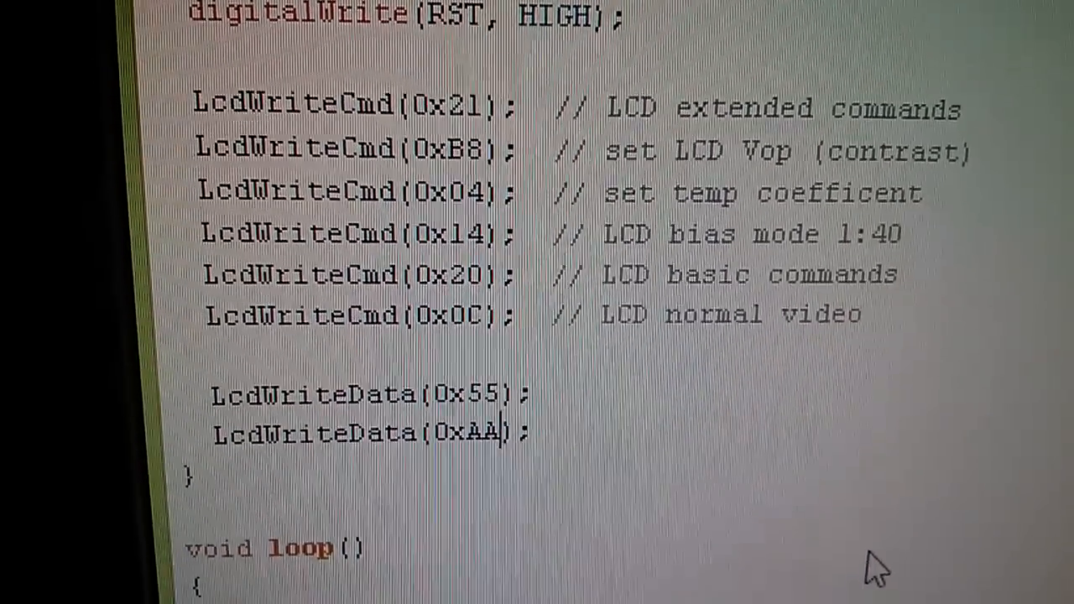
pyautogui.scroll(-3)
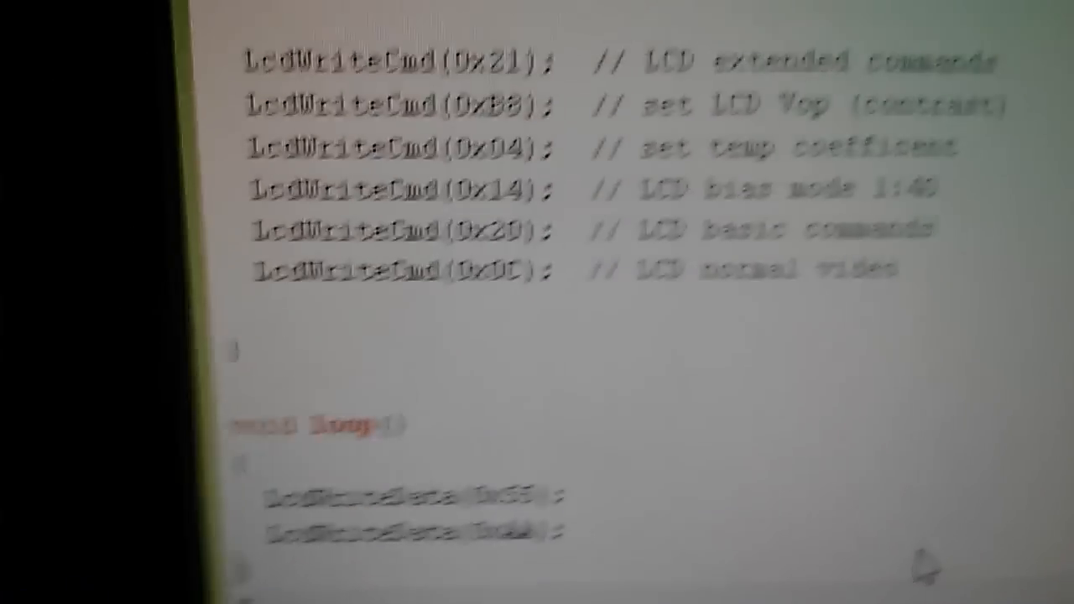
pyautogui.scroll(3)
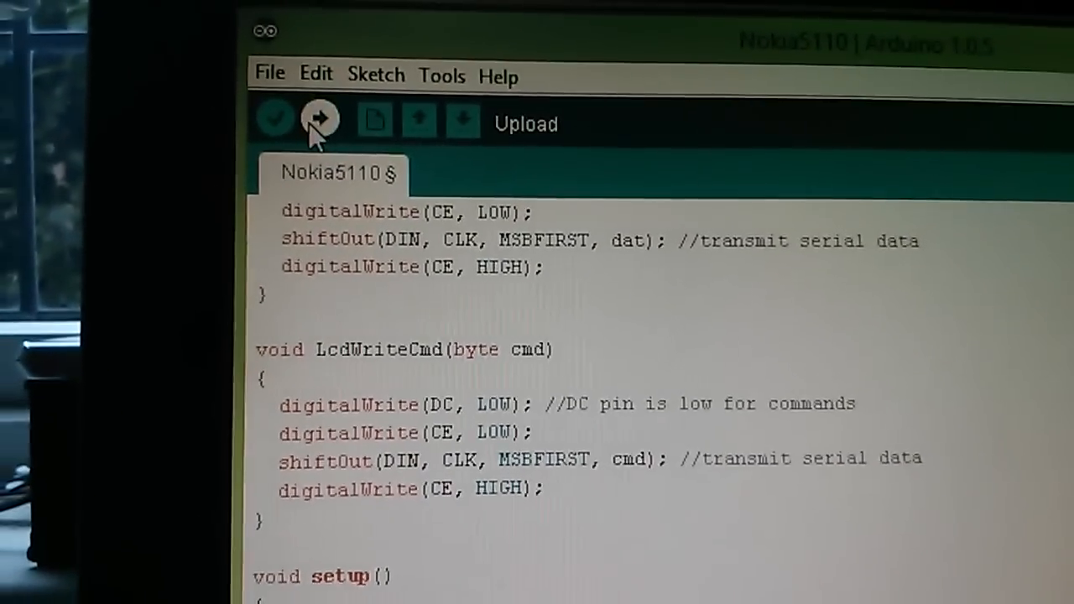
# Compile and upload the Nokia5110 sketch to the board
pyautogui.click(320, 119)
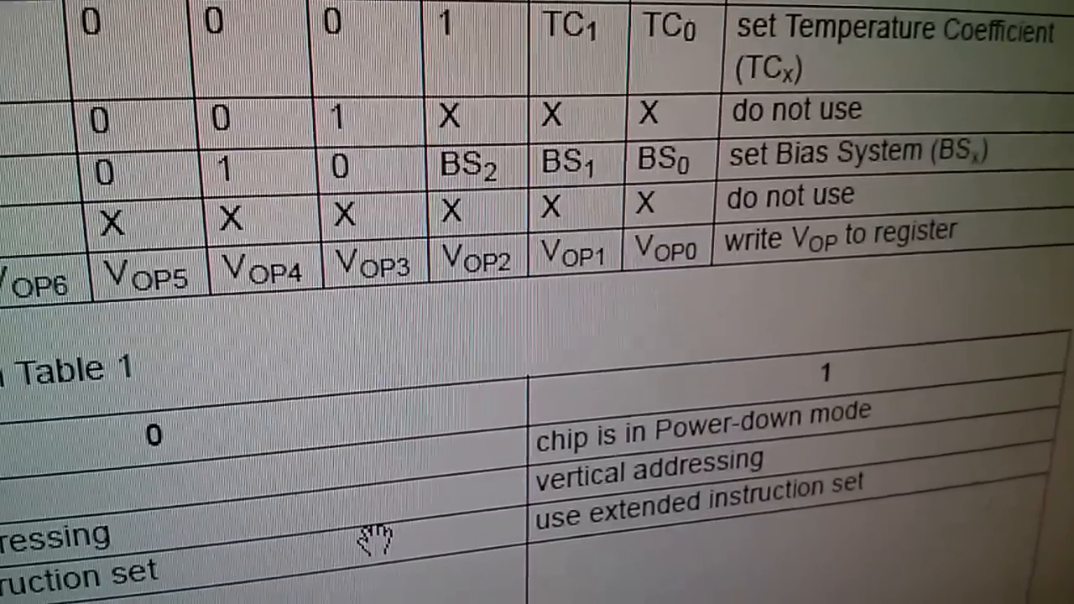
# Scroll the datasheet to the extended instruction table with temperature coefficient, bias and Vop
pyautogui.scroll(-3)
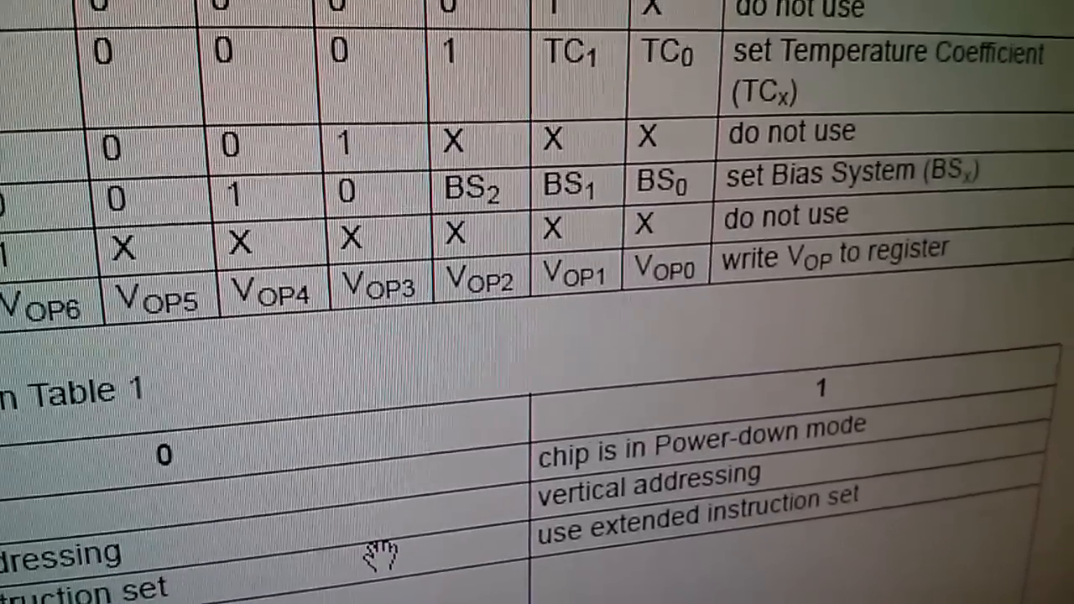
pyautogui.scroll(-3)
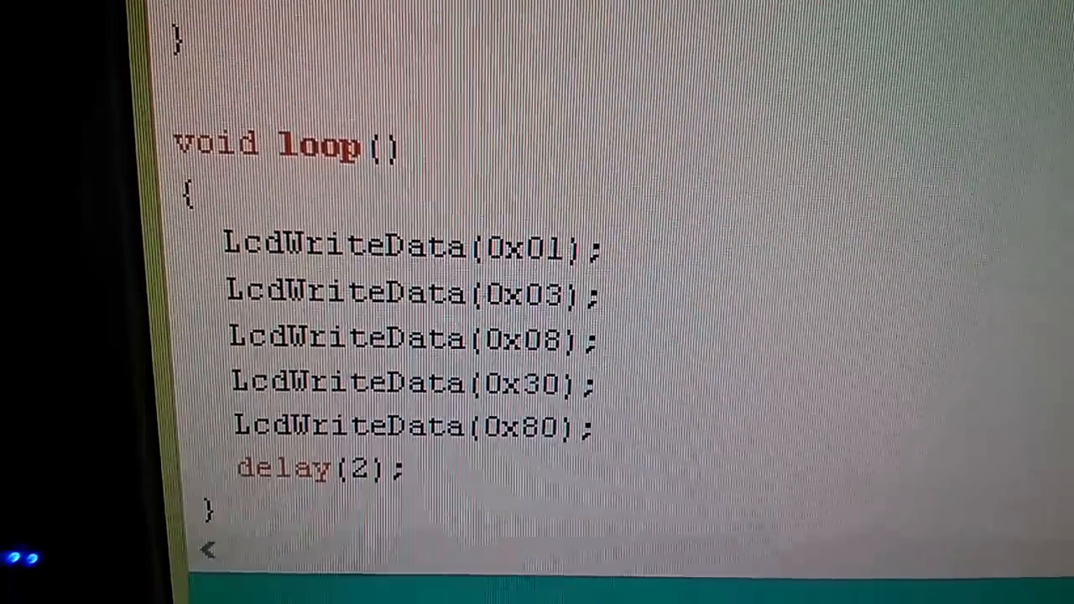
# Make loop() send LcdWriteData 0x01, 0x03, 0x08, 0x30, 0x80, followed by delay(2)
pyautogui.click(194, 31)
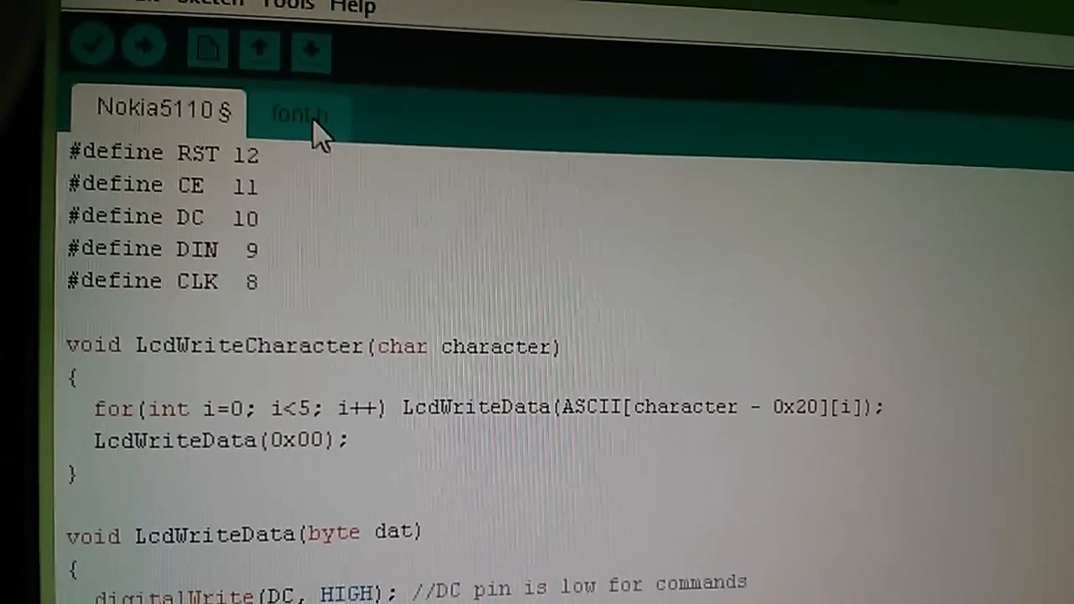
pyautogui.click(298, 113)
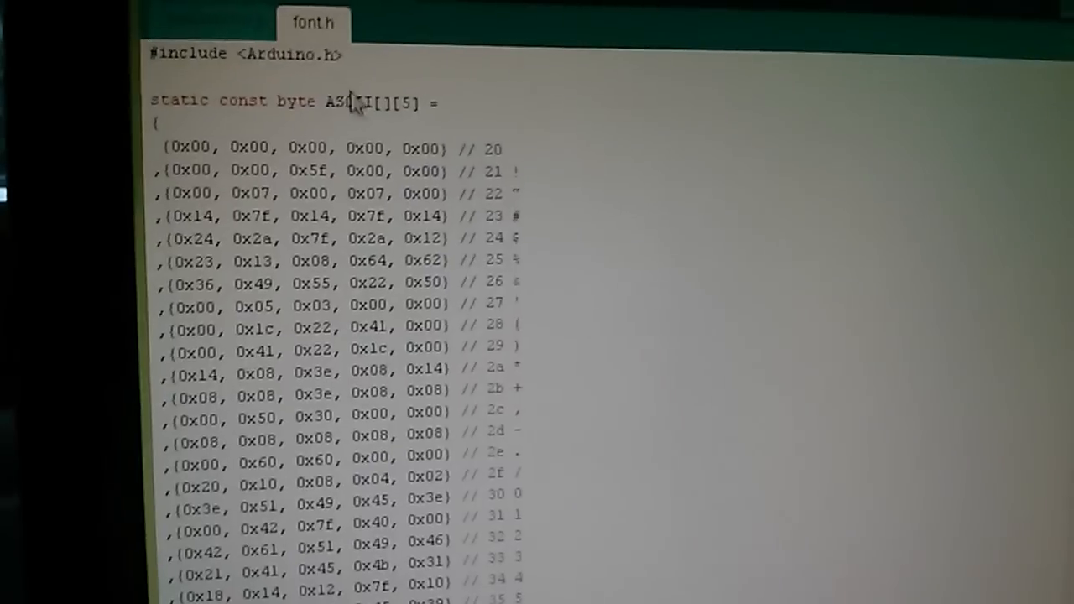
pyautogui.scroll(-3)
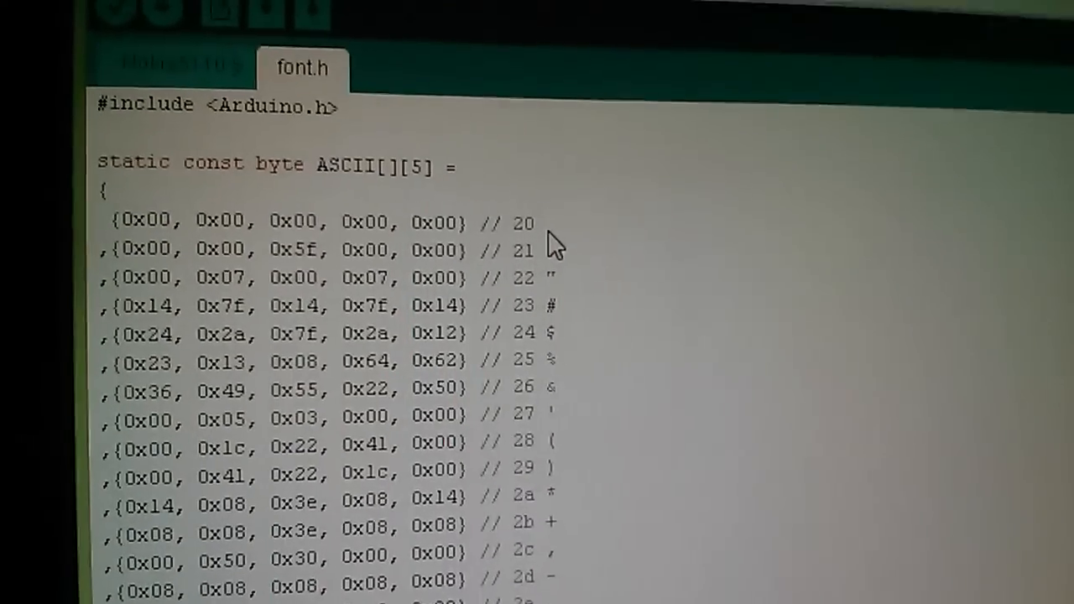
pyautogui.click(177, 64)
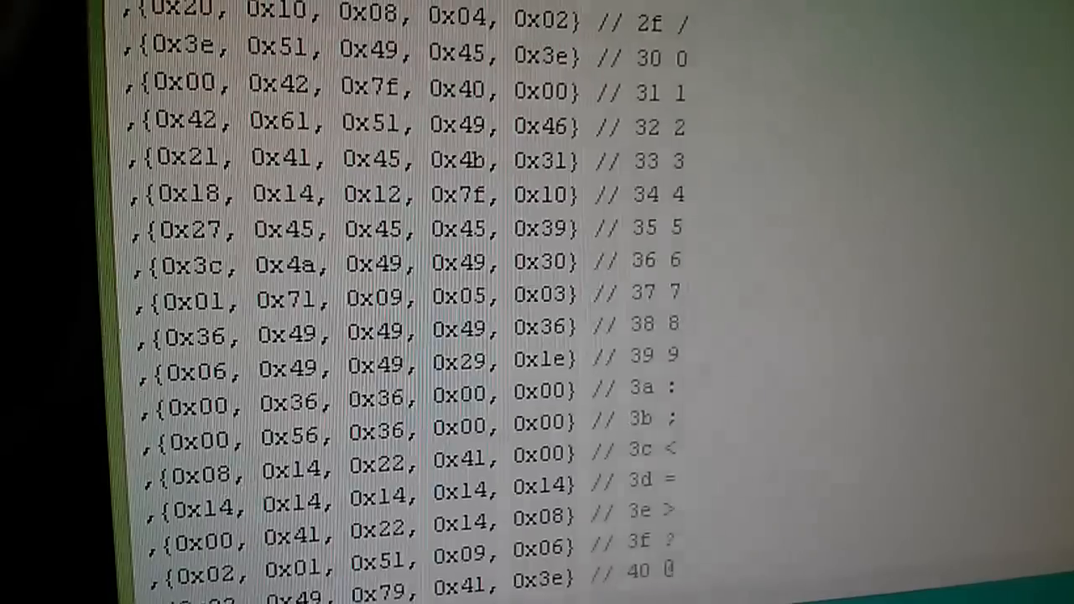
pyautogui.scroll(-3)
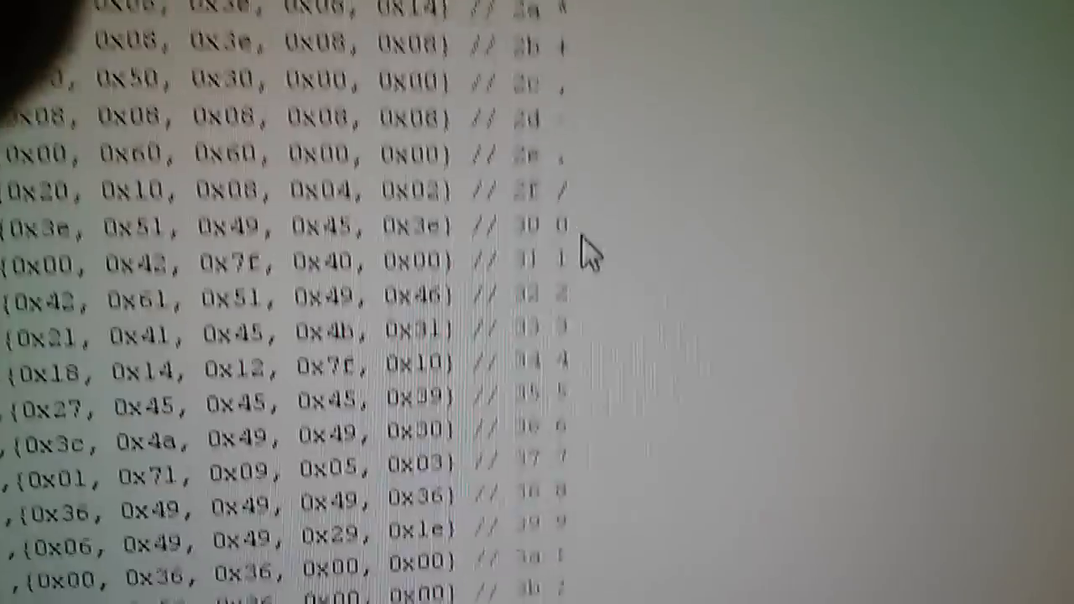
# Scroll through the rest of font.h and switch back to the Nokia5110 tab
pyautogui.scroll(-3)
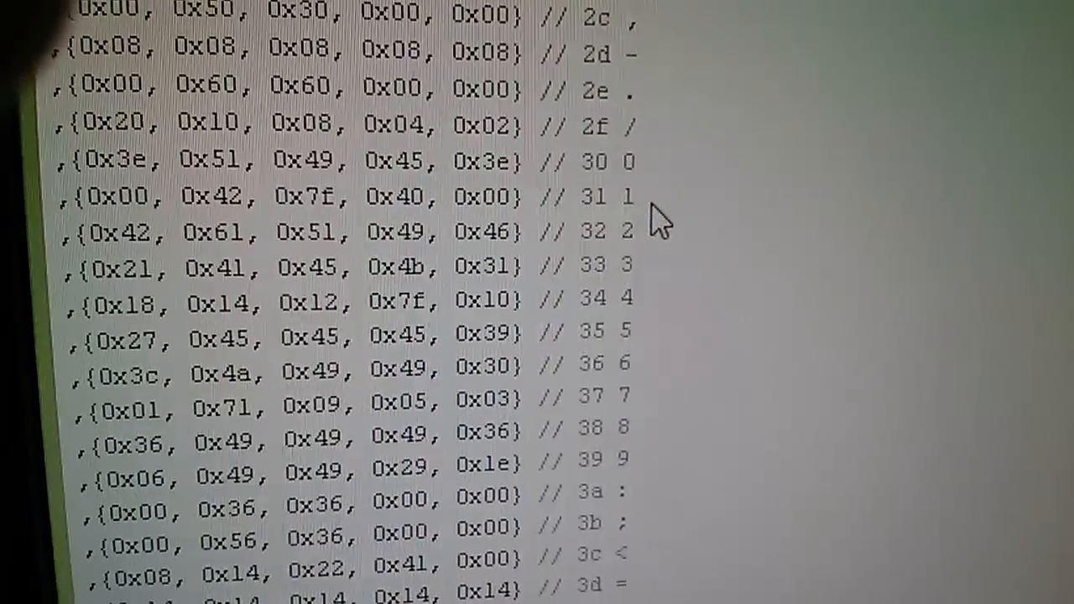
pyautogui.scroll(-3)
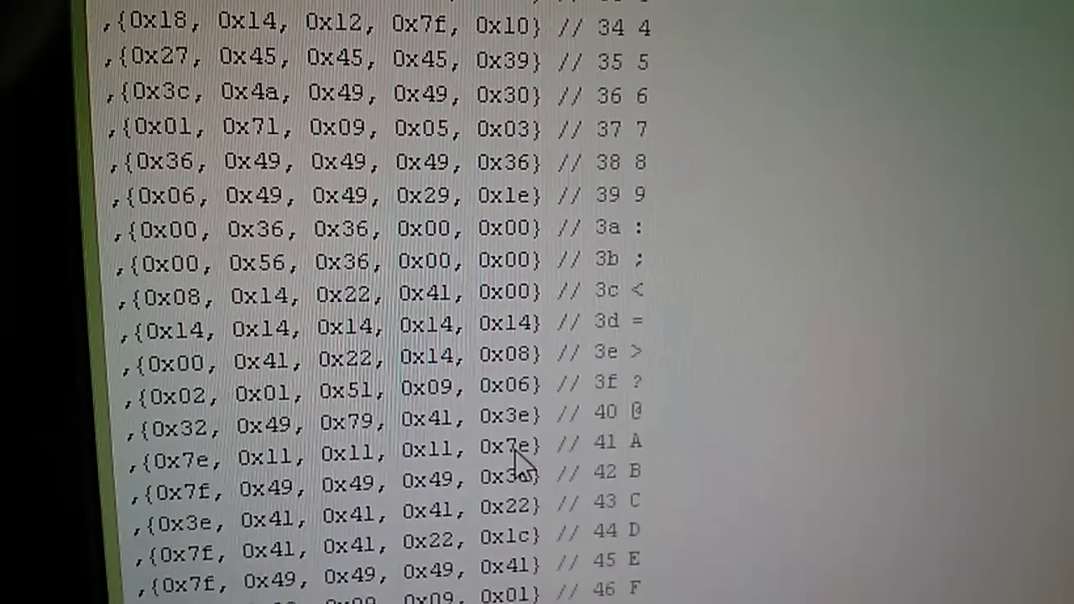
pyautogui.click(261, 135)
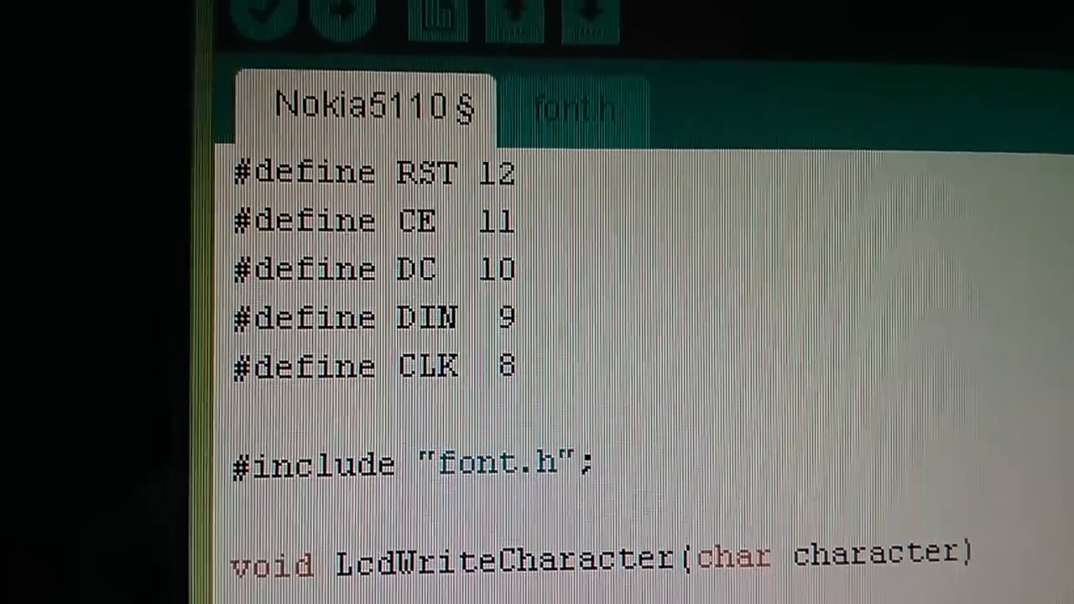
pyautogui.scroll(-3)
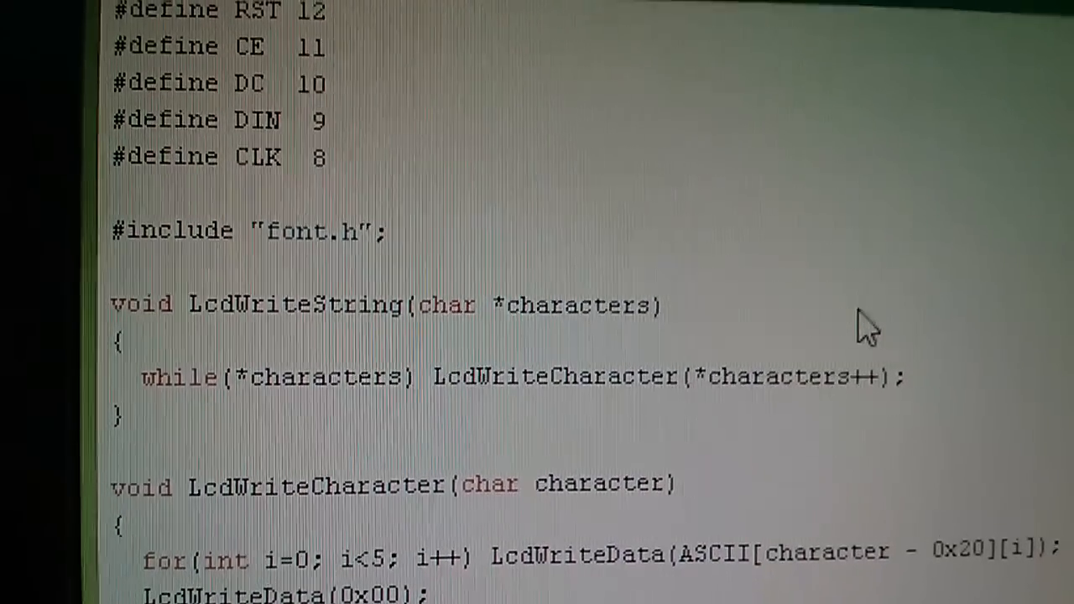
pyautogui.scroll(-3)
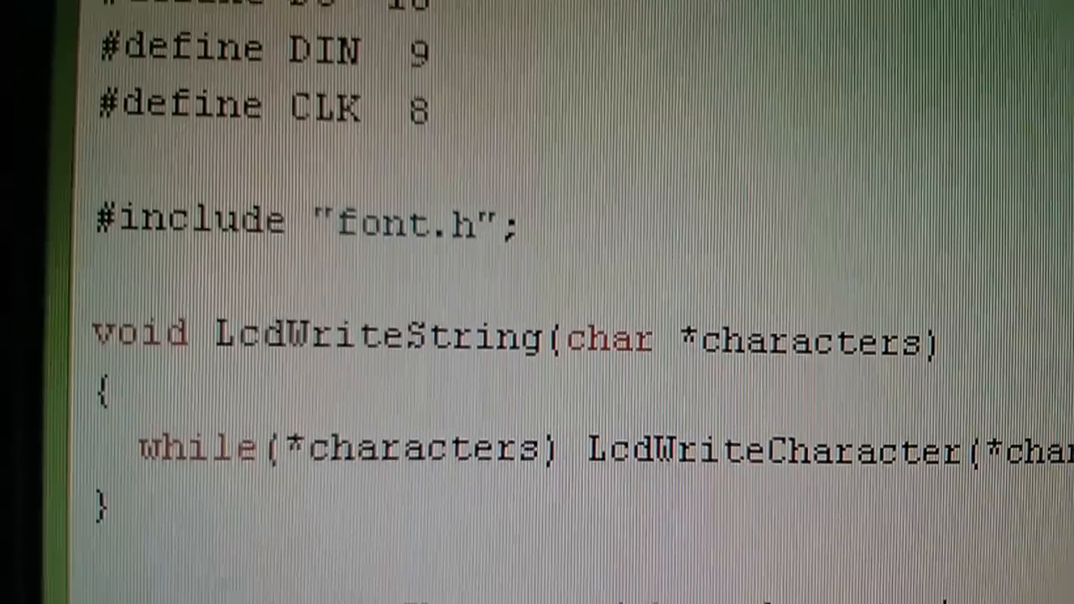
pyautogui.scroll(-3)
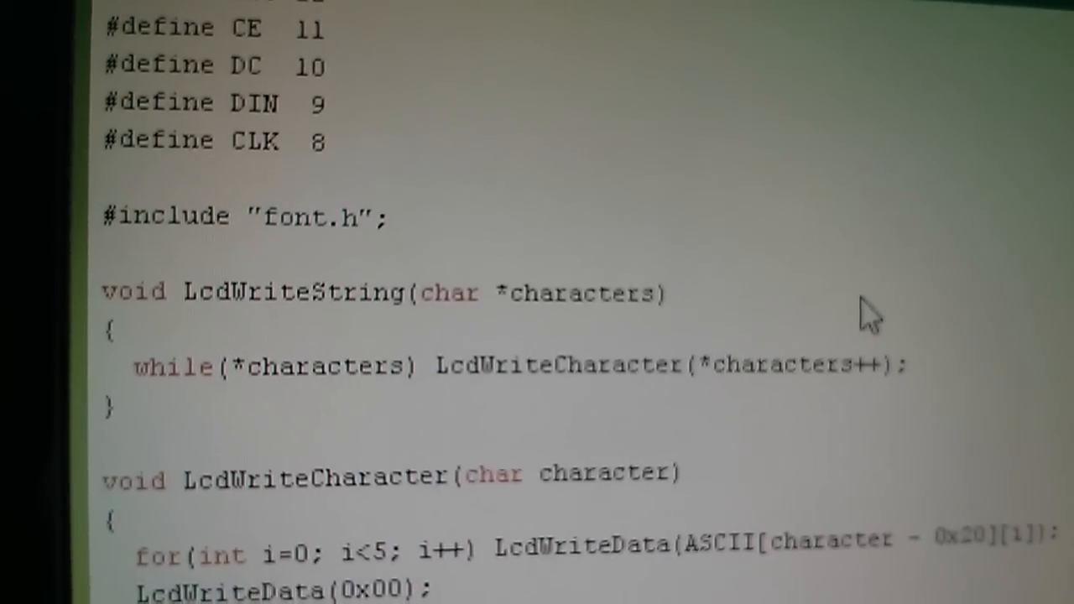
pyautogui.scroll(-3)
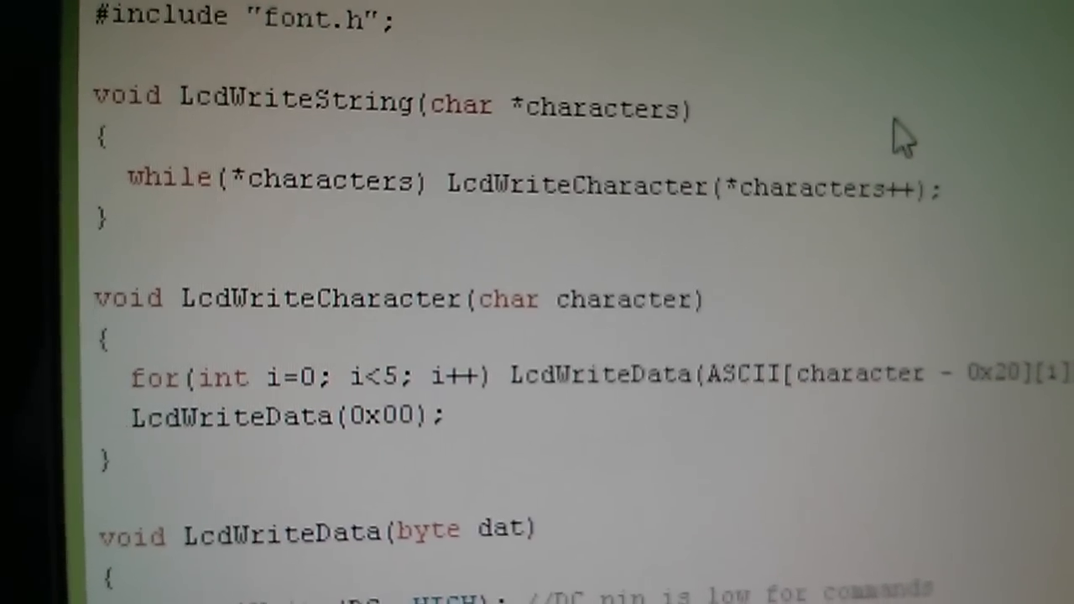
pyautogui.scroll(-3)
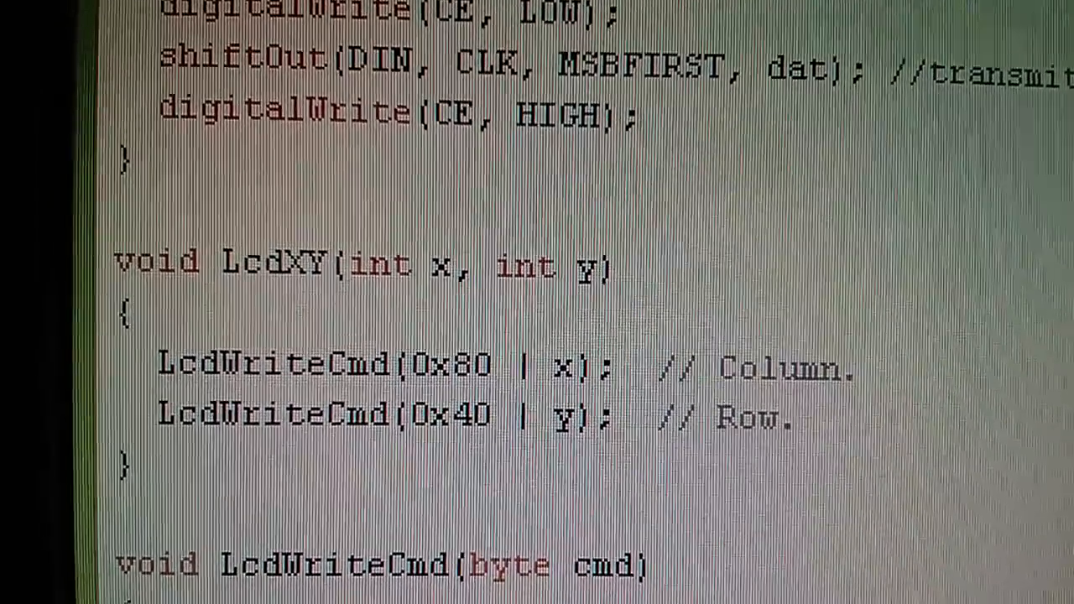
pyautogui.scroll(-3)
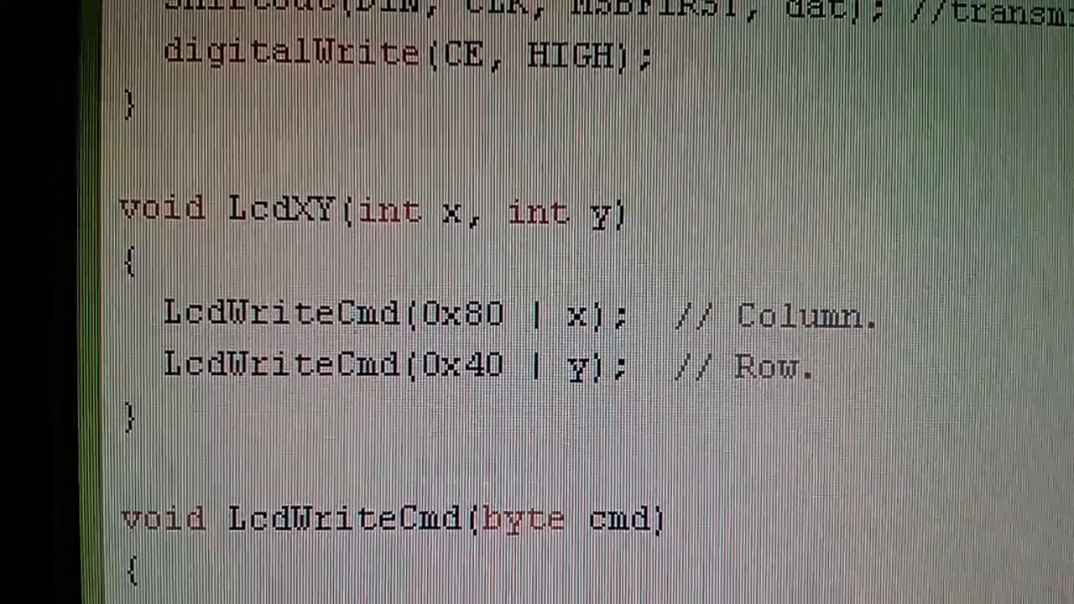
pyautogui.scroll(-3)
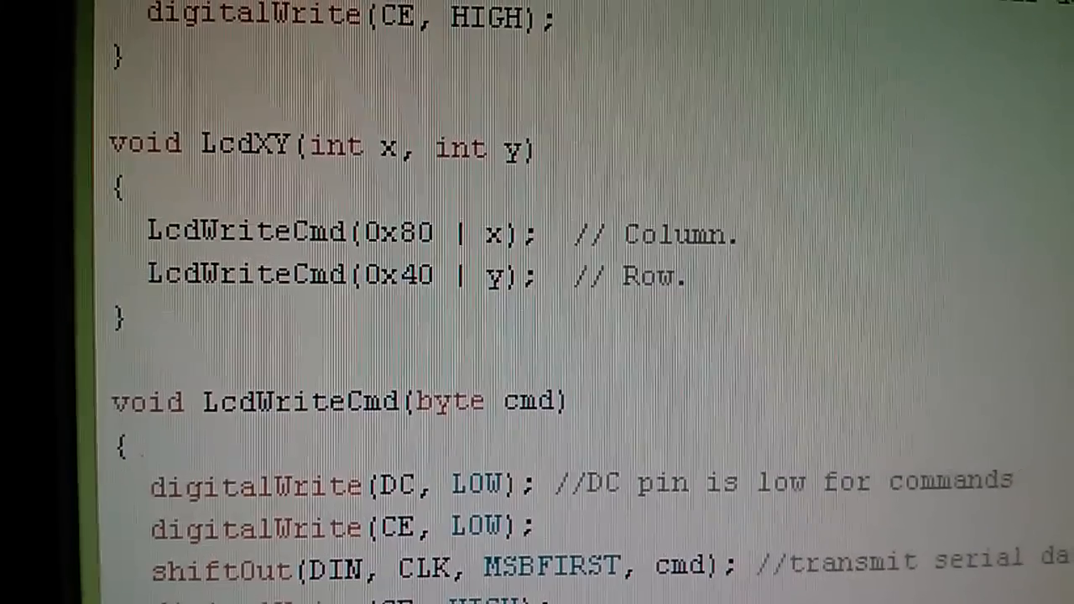